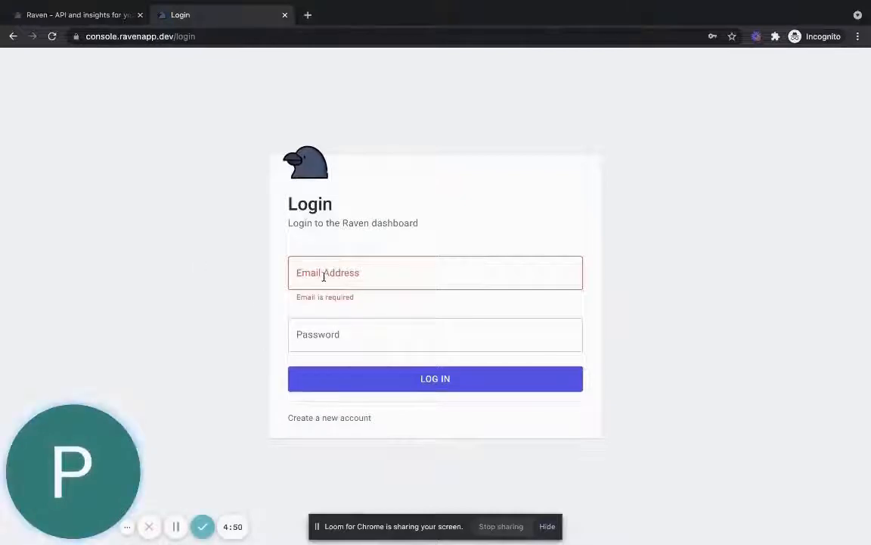
- Sign in with the remembered 'priyan' email and password to reach the Quick Setup page
{"action": "type", "text": "priyan"}
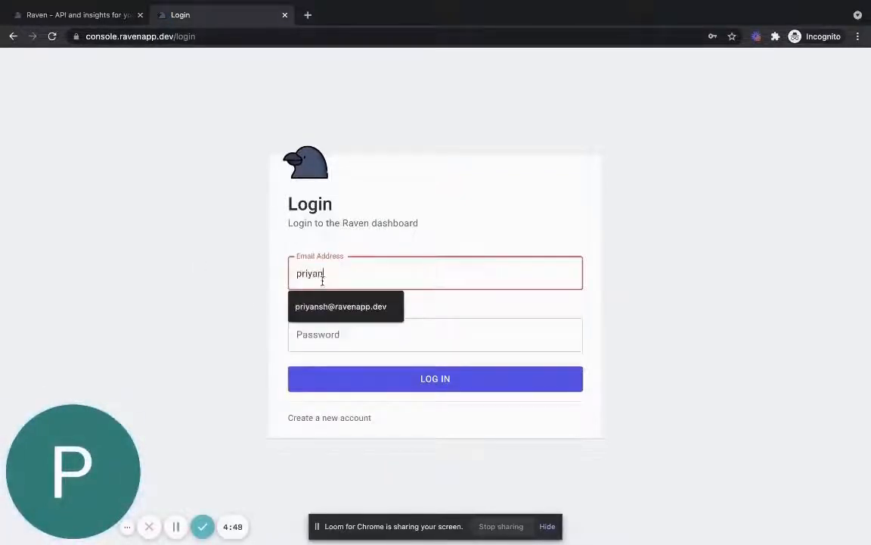
{"action": "left_click", "coordinate": [340, 306]}
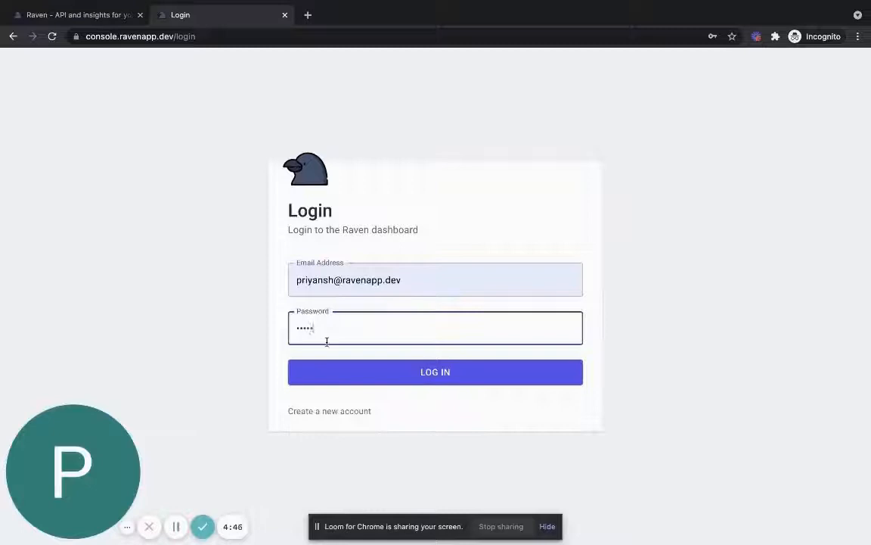
{"action": "left_click", "coordinate": [436, 372]}
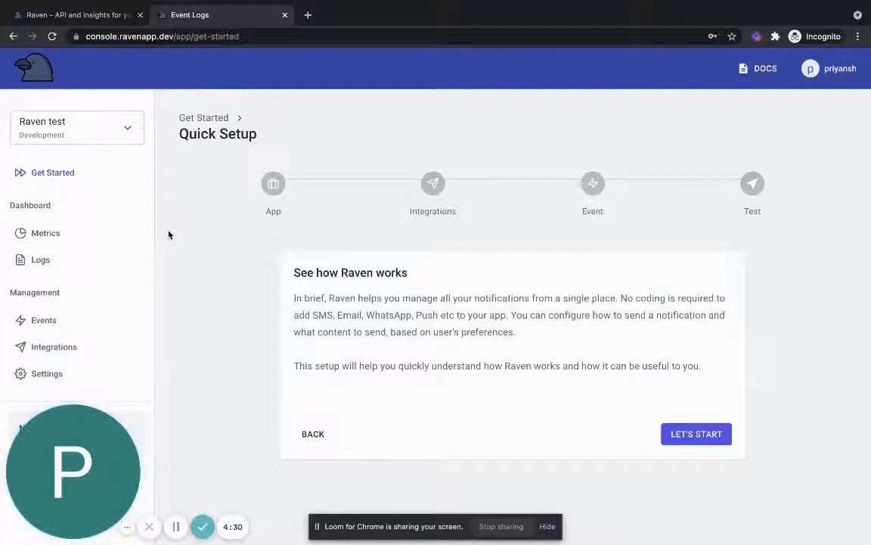
- From app settings, scroll to Extensions and add the Razorpay extension
{"action": "left_click", "coordinate": [45, 372]}
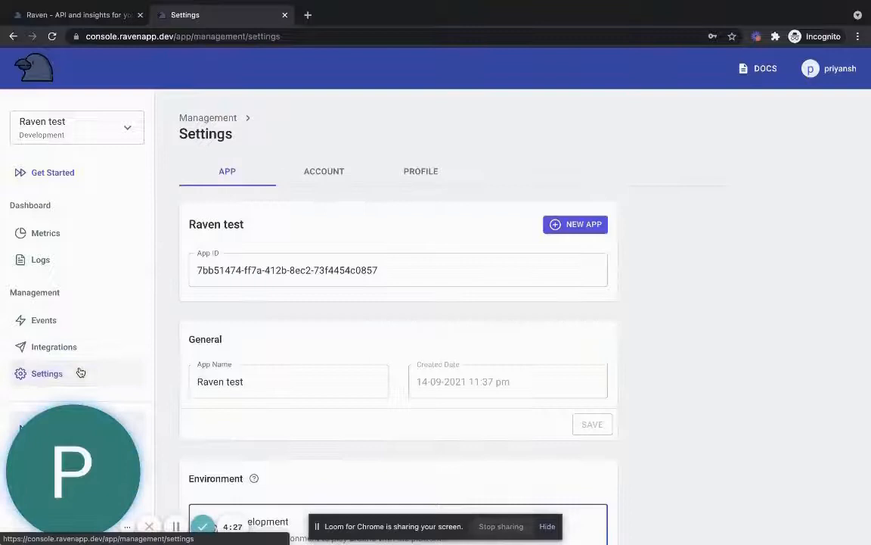
{"action": "left_click", "coordinate": [287, 382]}
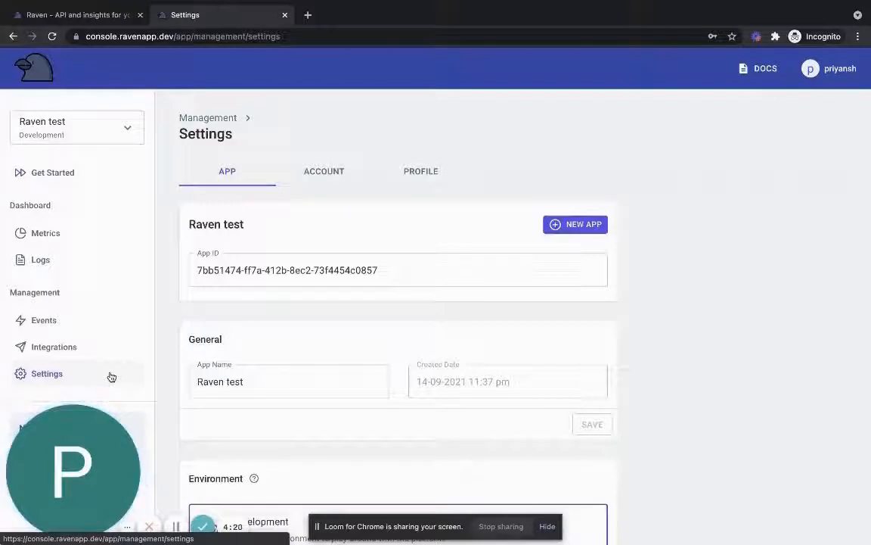
{"action": "scroll", "scroll_direction": "down", "scroll_amount": 3}
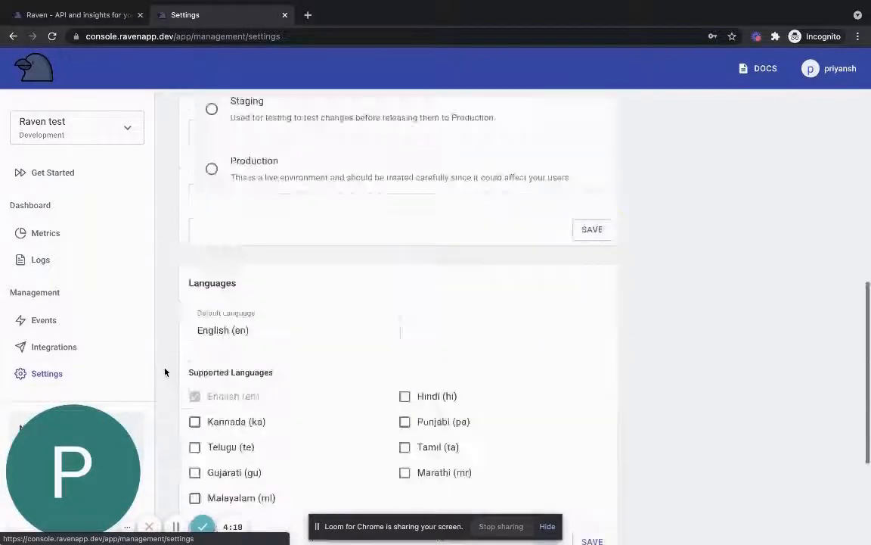
{"action": "scroll", "scroll_direction": "down", "scroll_amount": 3}
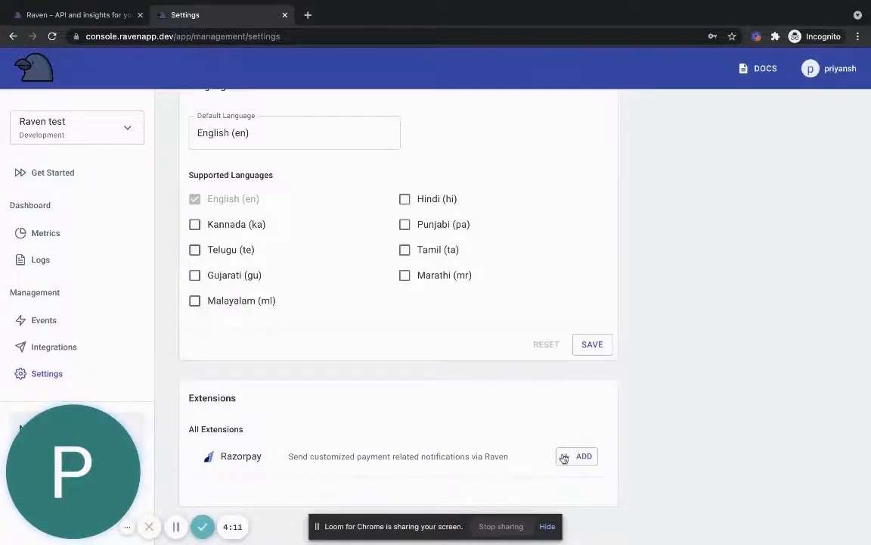
{"action": "left_click", "coordinate": [584, 455]}
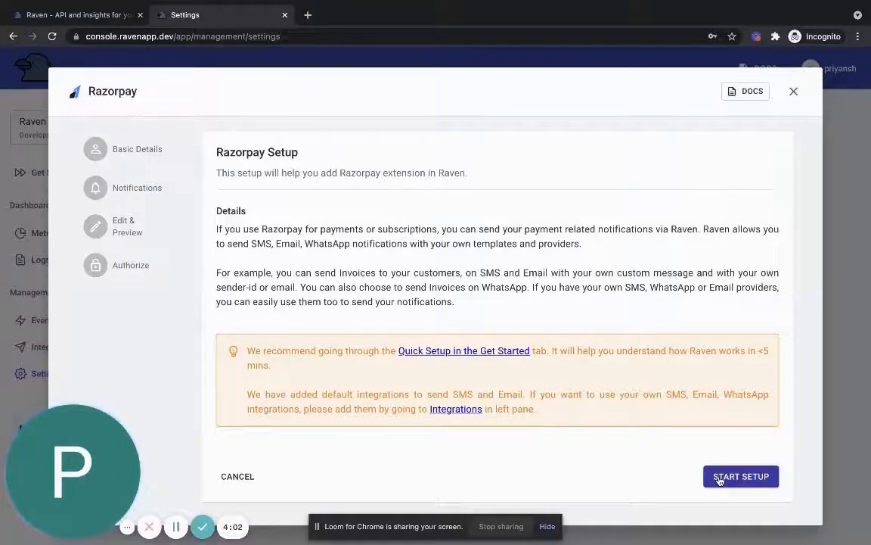
- Start the Razorpay setup keeping account name Raven and logo, reaching notification selection
{"action": "left_click", "coordinate": [742, 475]}
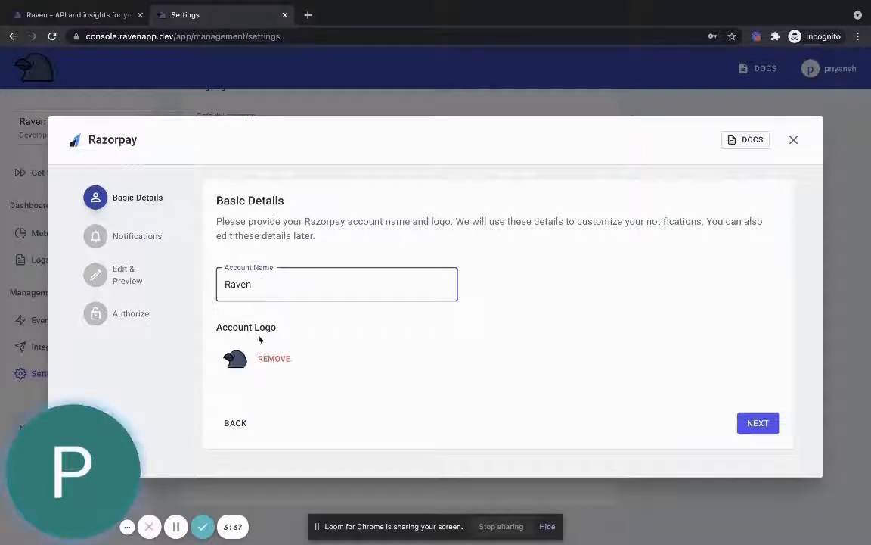
{"action": "left_click", "coordinate": [758, 424]}
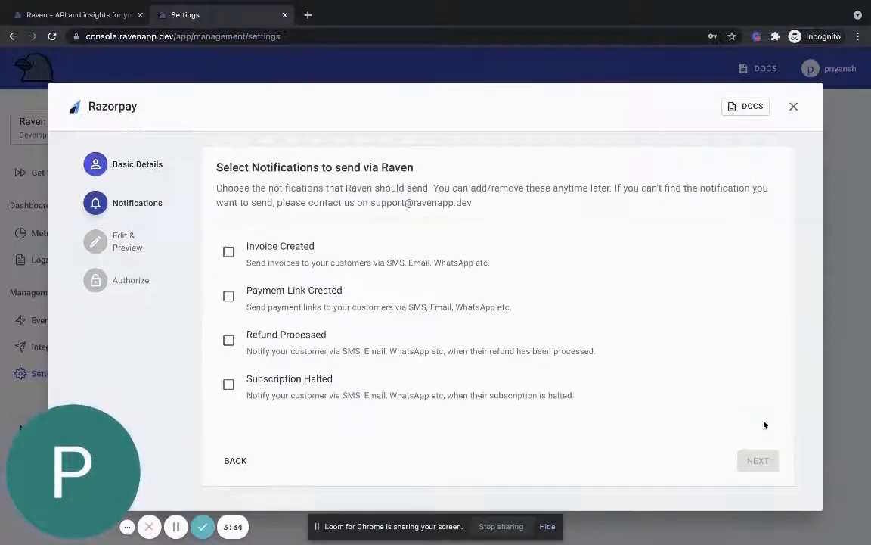
{"action": "mouse_move", "coordinate": [175, 527]}
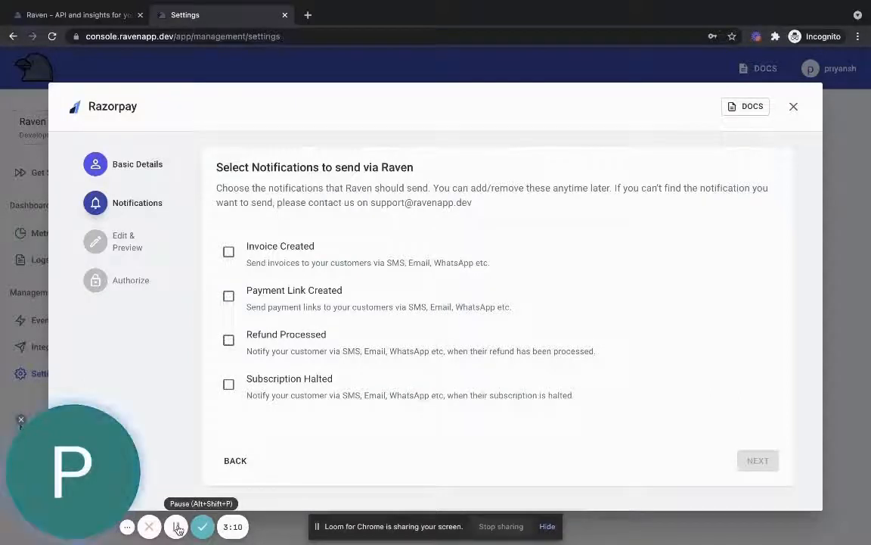
- Enable Invoice Created, Payment Link Created, Refund Processed and Subscription Halted, then save
{"action": "left_click", "coordinate": [176, 526]}
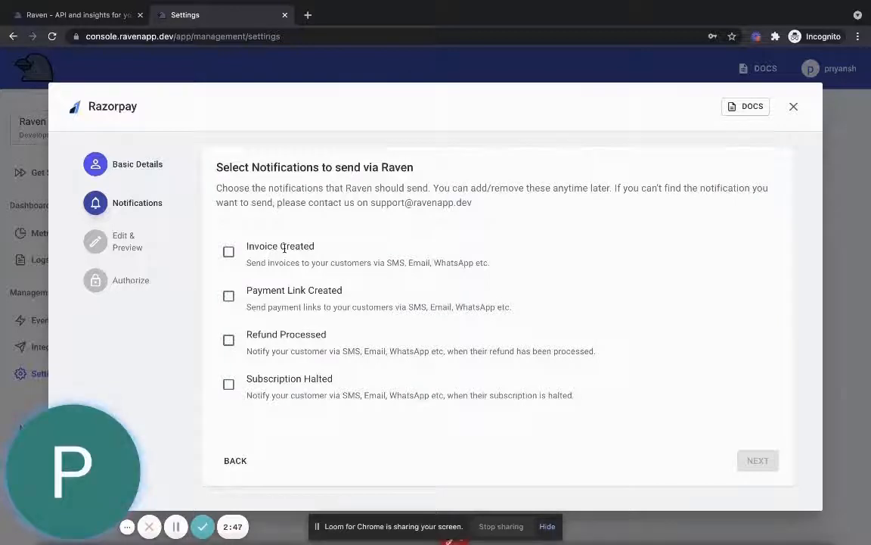
{"action": "left_click", "coordinate": [228, 251]}
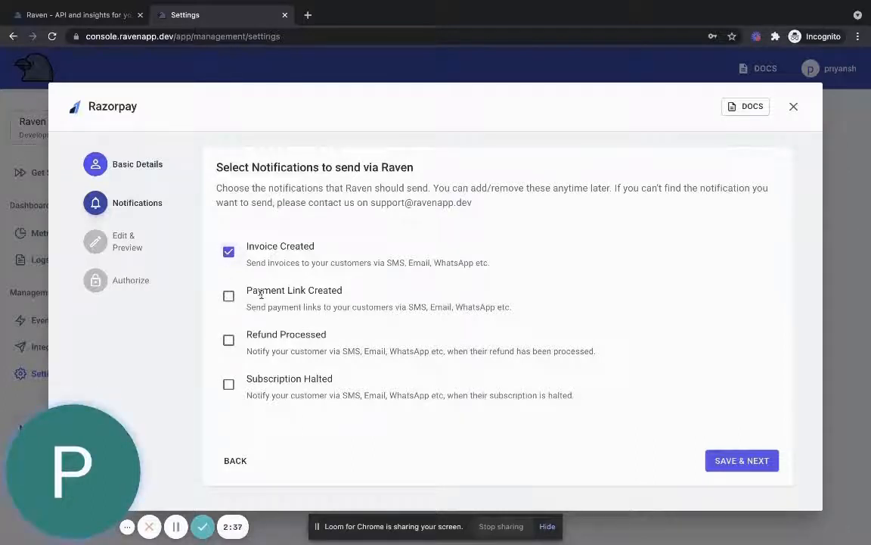
{"action": "left_click", "coordinate": [229, 295]}
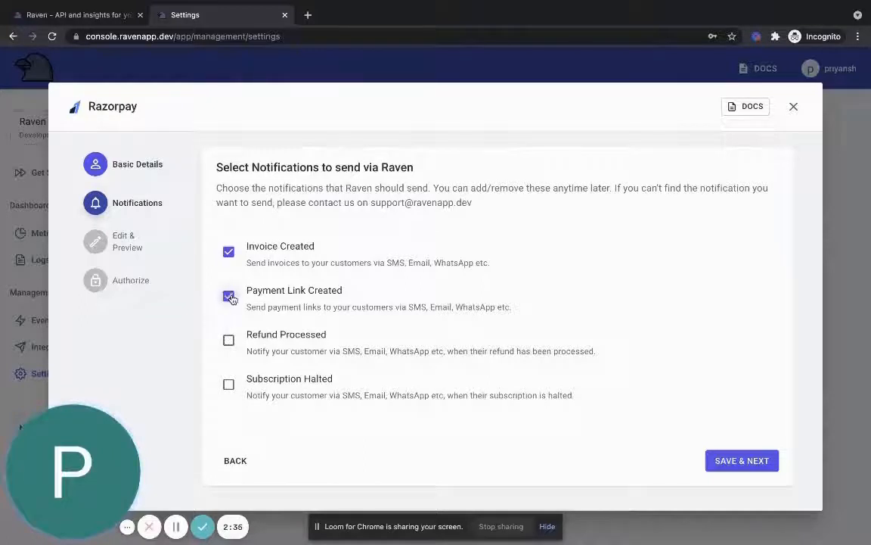
{"action": "left_click", "coordinate": [230, 295]}
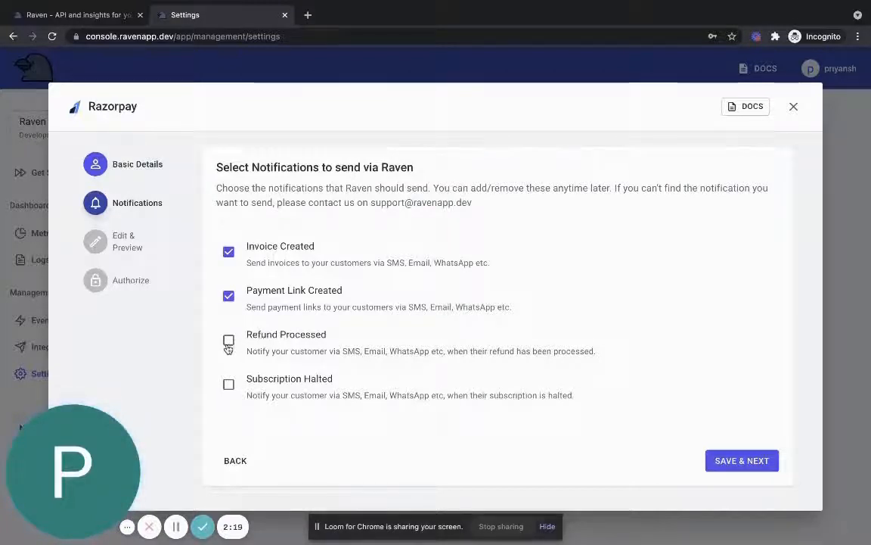
{"action": "left_click", "coordinate": [228, 338]}
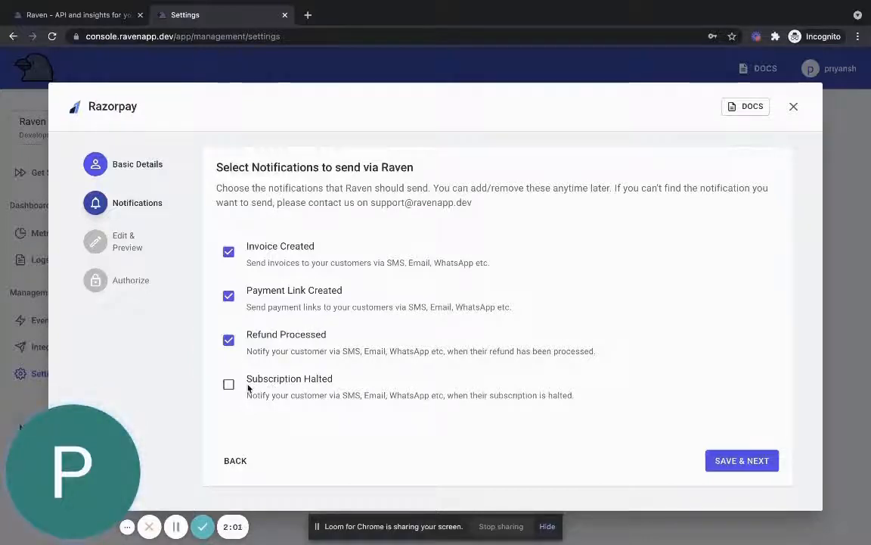
{"action": "left_click", "coordinate": [228, 384]}
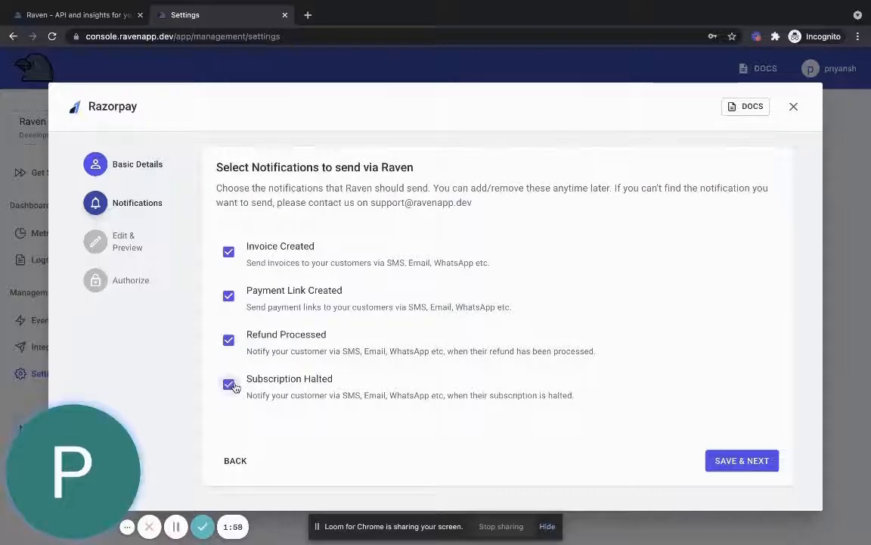
{"action": "mouse_move", "coordinate": [363, 385]}
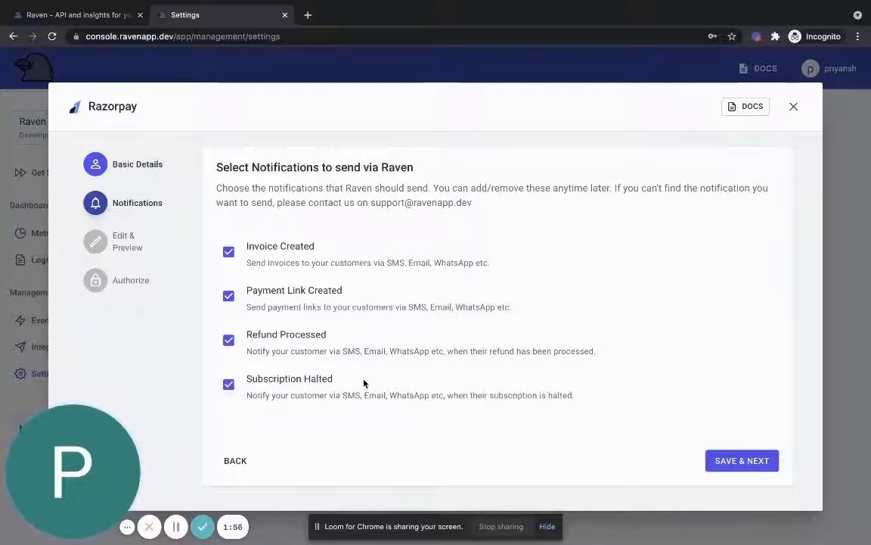
{"action": "mouse_move", "coordinate": [675, 435]}
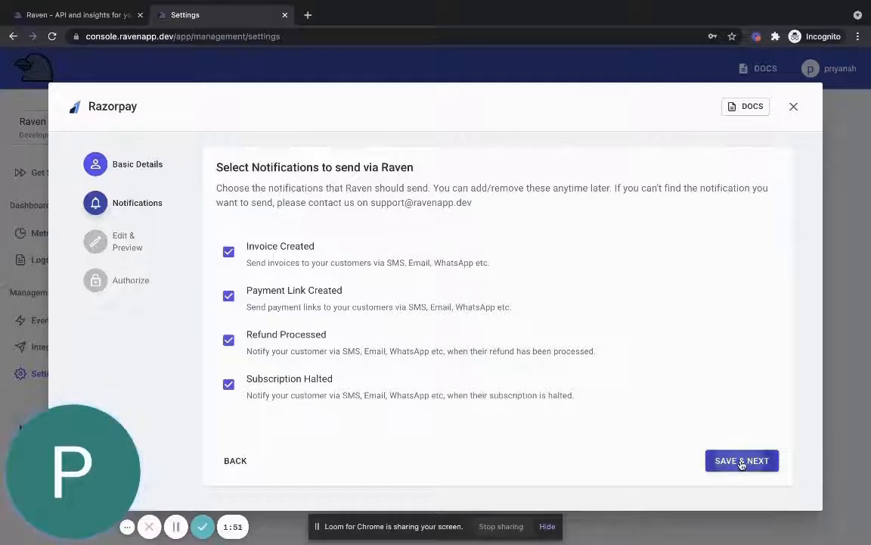
{"action": "left_click", "coordinate": [741, 459]}
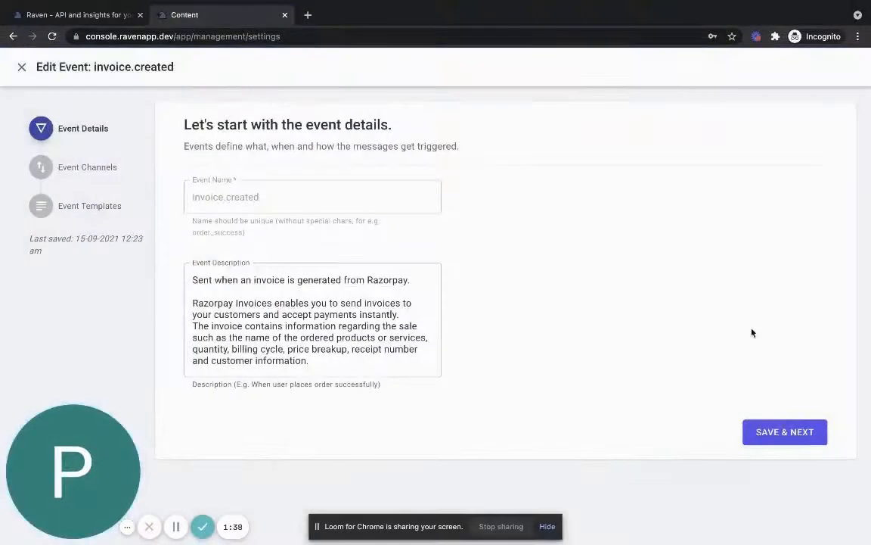
- Set invoice.created channels to SMS and Email via the Raven integration, removing WhatsApp
{"action": "left_click", "coordinate": [783, 431]}
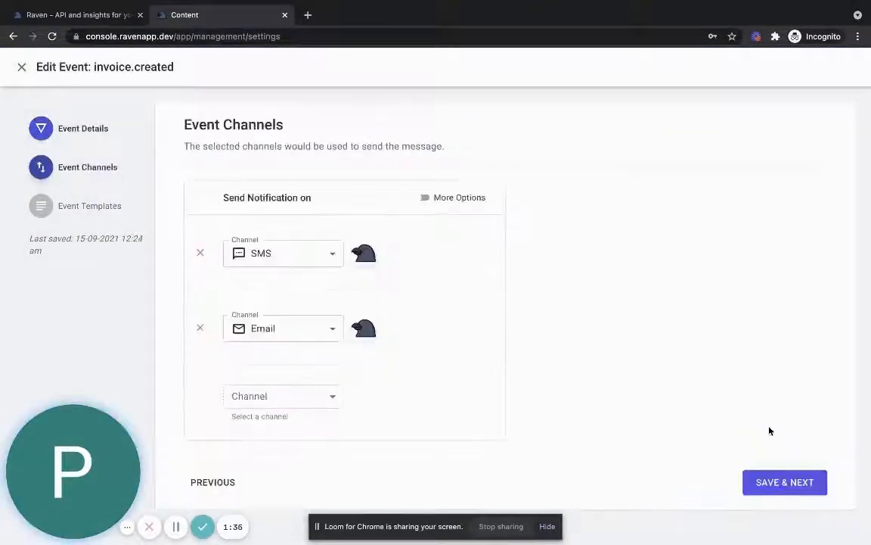
{"action": "mouse_move", "coordinate": [618, 342]}
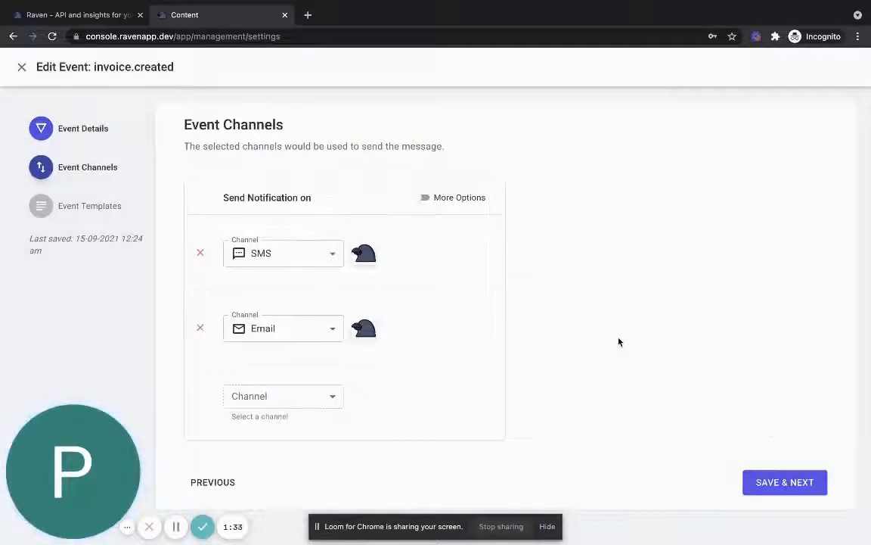
{"action": "mouse_move", "coordinate": [454, 251]}
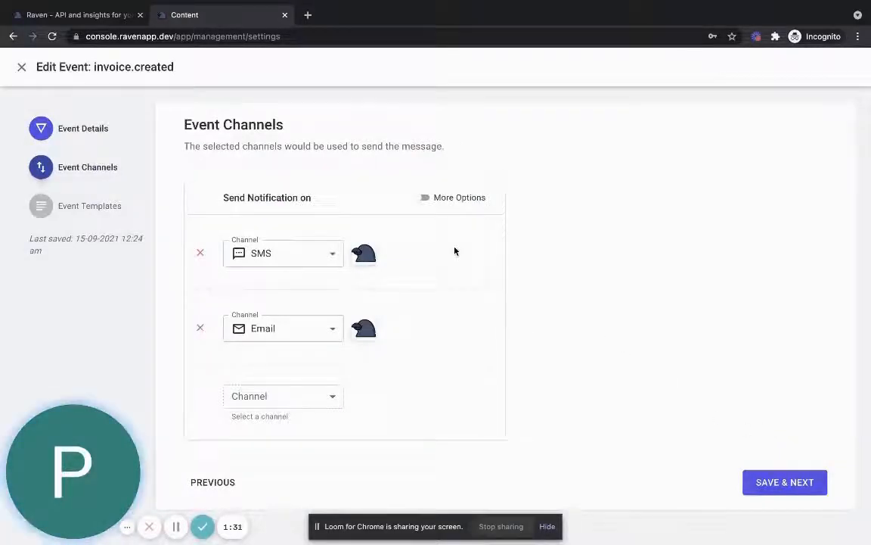
{"action": "mouse_move", "coordinate": [317, 283]}
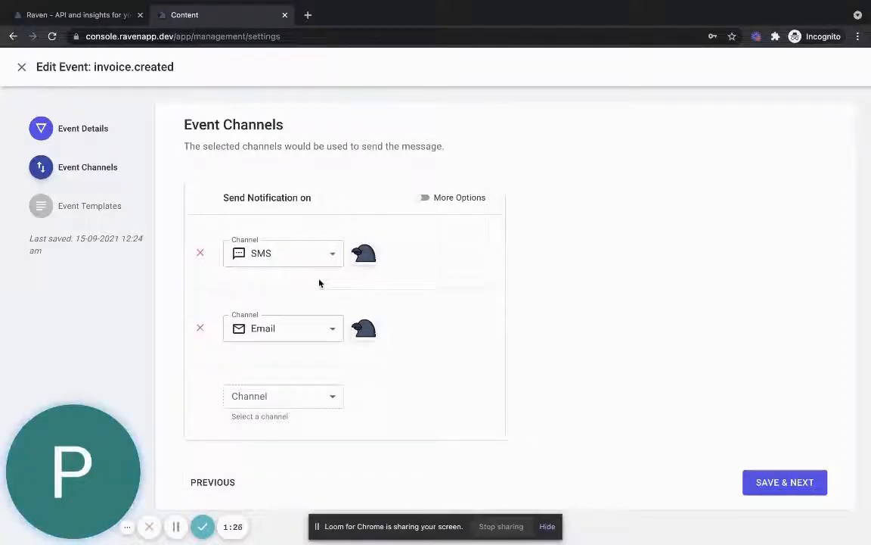
{"action": "mouse_move", "coordinate": [308, 327]}
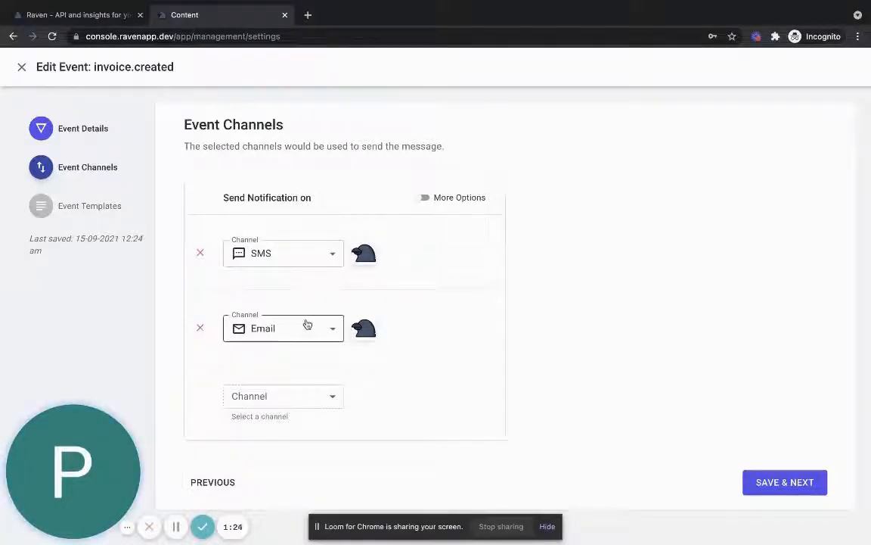
{"action": "left_click", "coordinate": [283, 253]}
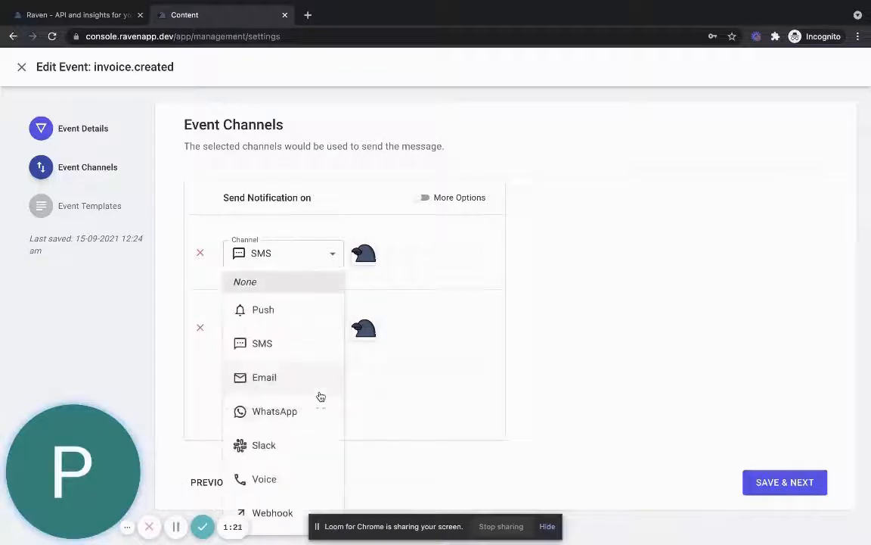
{"action": "left_click", "coordinate": [263, 376]}
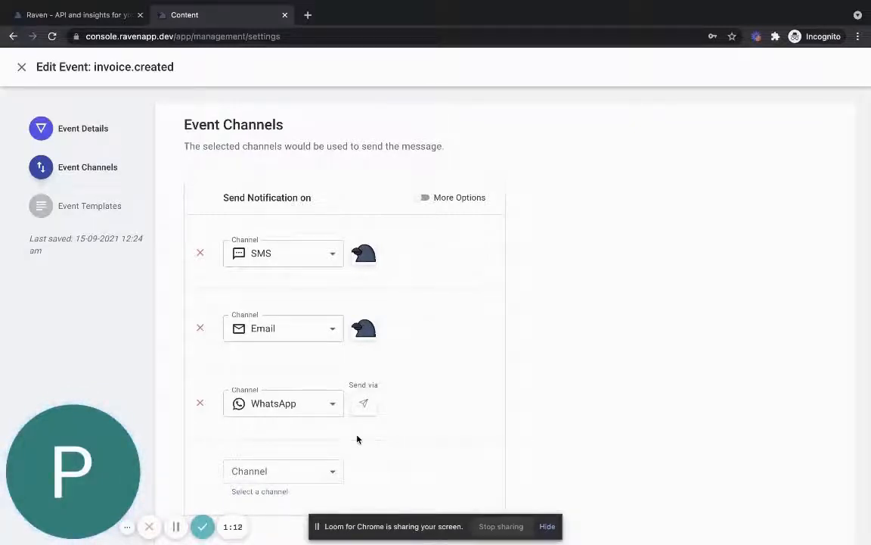
{"action": "left_click", "coordinate": [199, 402]}
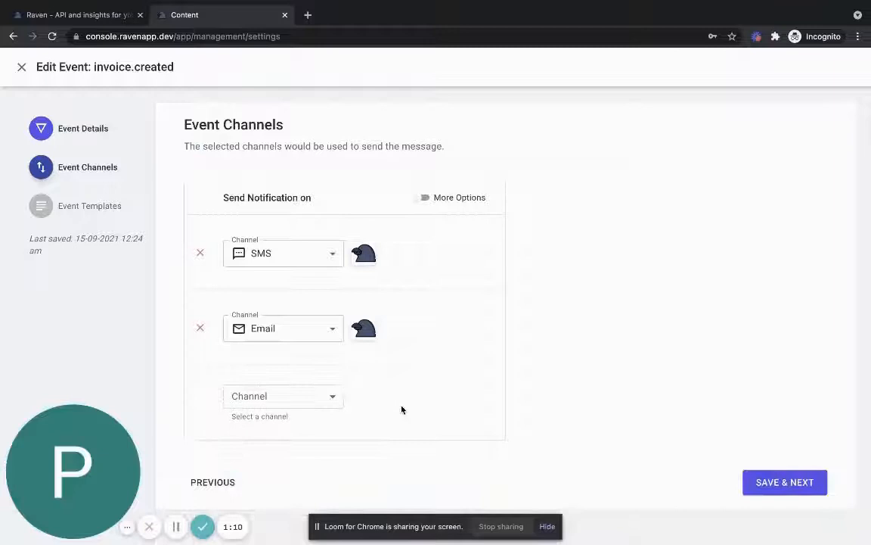
{"action": "mouse_move", "coordinate": [557, 414]}
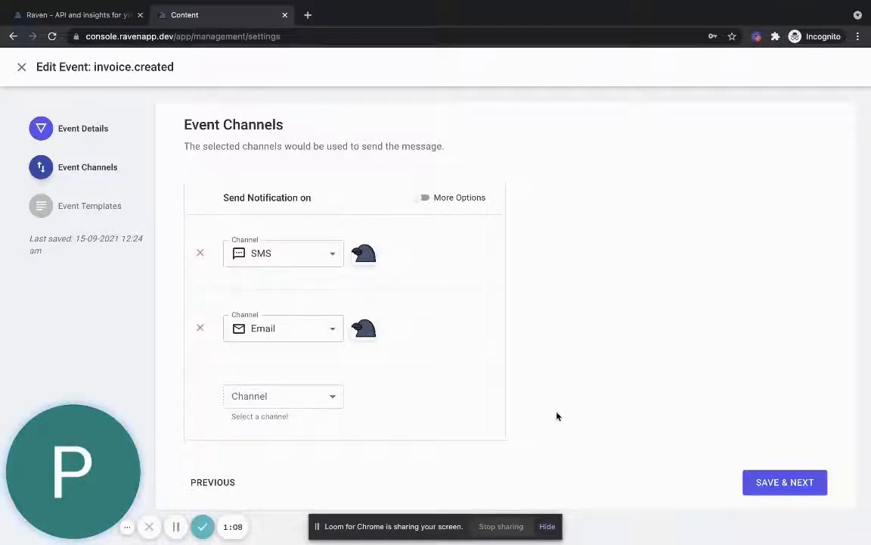
{"action": "mouse_move", "coordinate": [363, 254]}
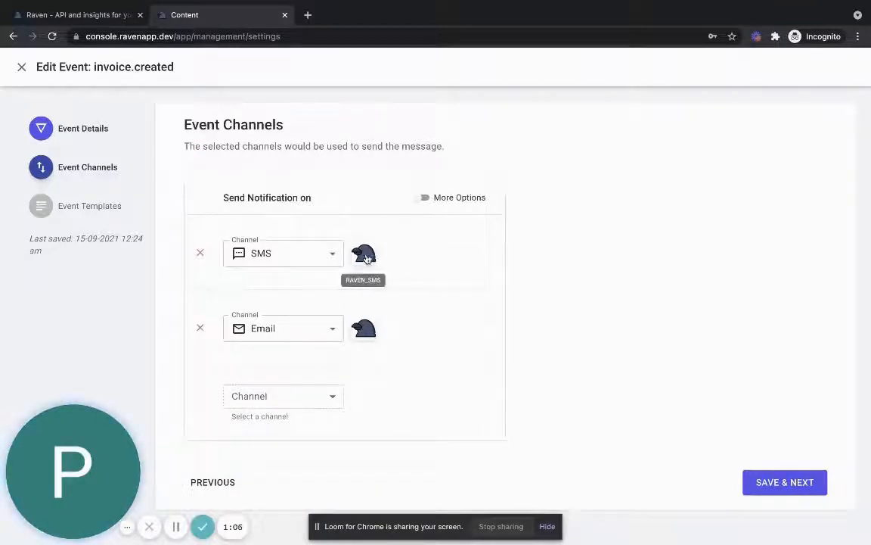
{"action": "mouse_move", "coordinate": [409, 286]}
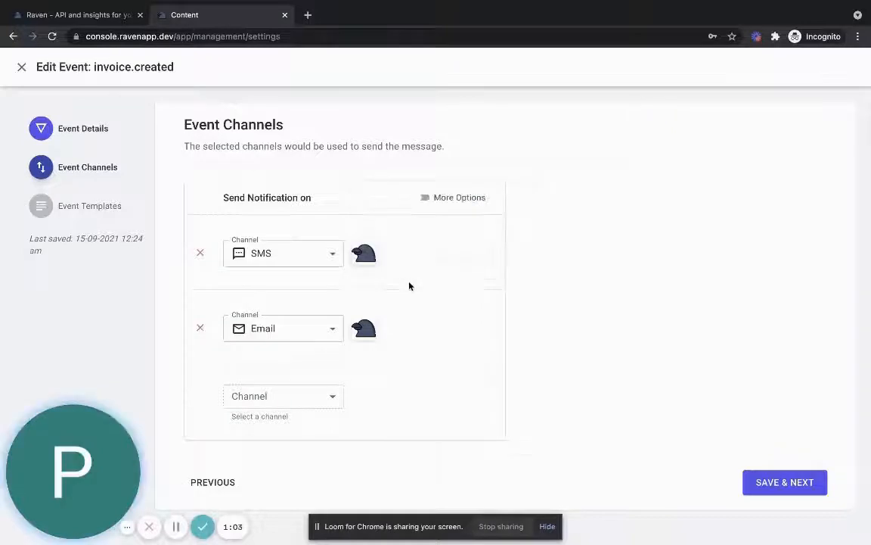
{"action": "mouse_move", "coordinate": [397, 278]}
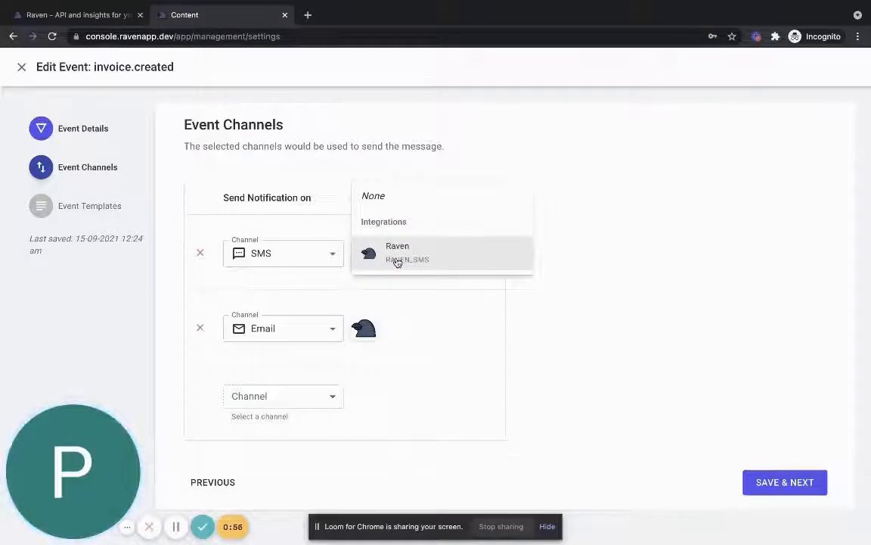
{"action": "left_click", "coordinate": [397, 251]}
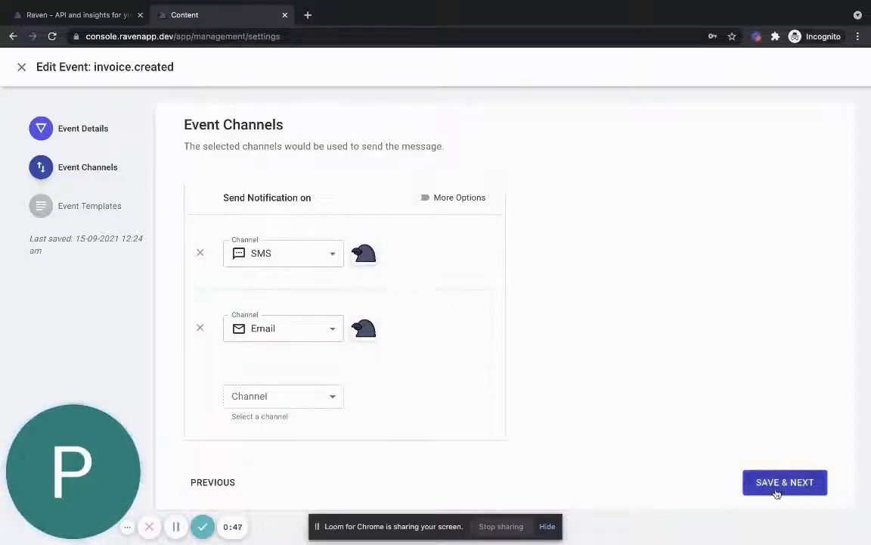
- Review the invoice SMS and email templates unchanged and finish back to Edit Notifications
{"action": "left_click", "coordinate": [784, 481]}
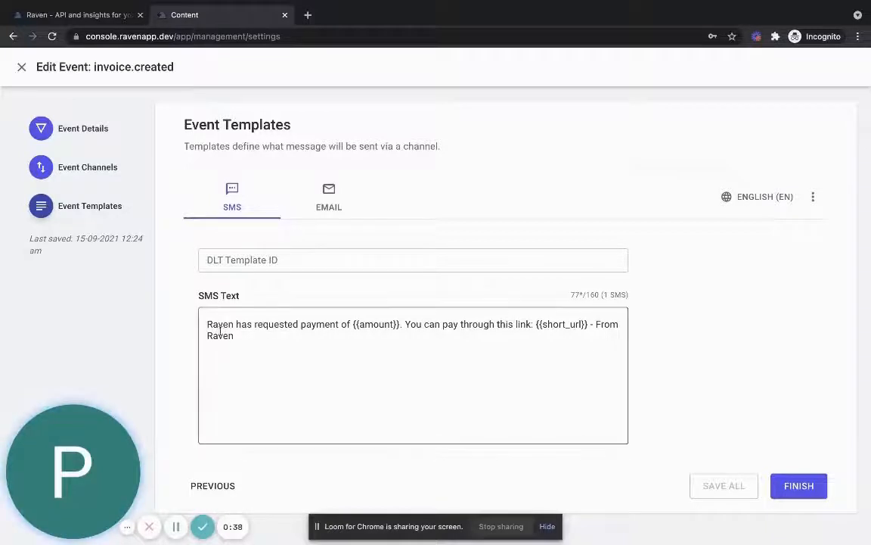
{"action": "left_click", "coordinate": [257, 339]}
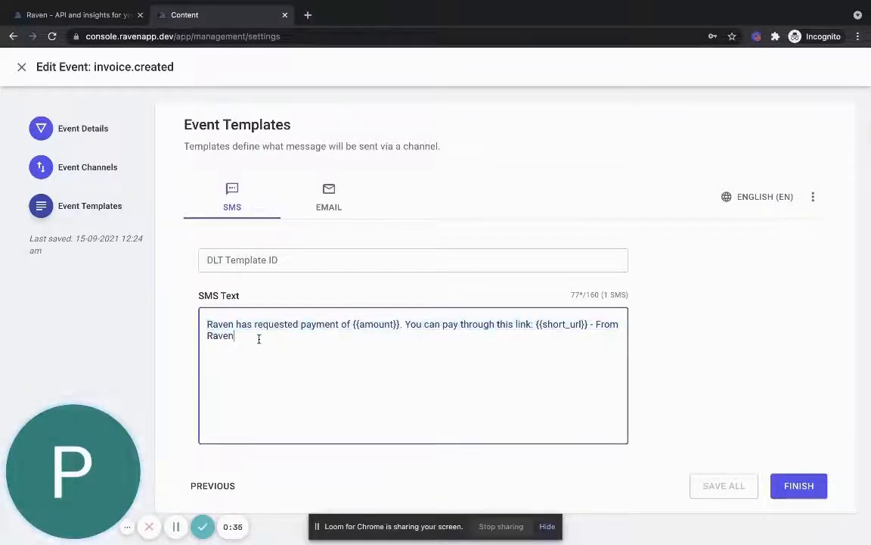
{"action": "left_click", "coordinate": [328, 197]}
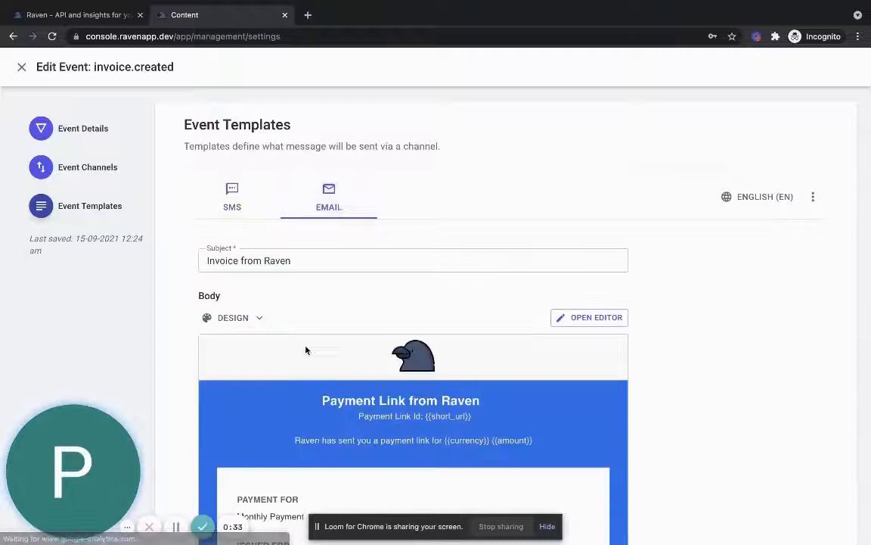
{"action": "scroll", "scroll_direction": "down", "scroll_amount": 3}
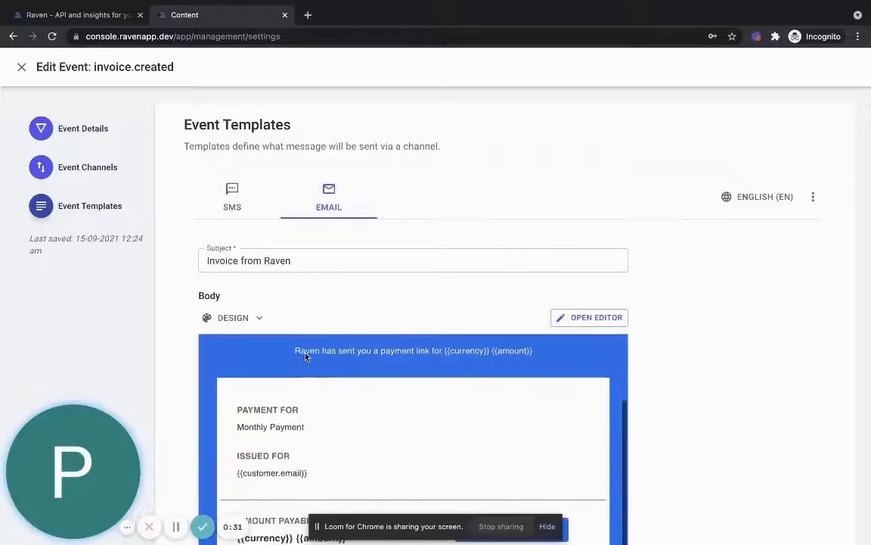
{"action": "scroll", "scroll_direction": "down", "scroll_amount": 3}
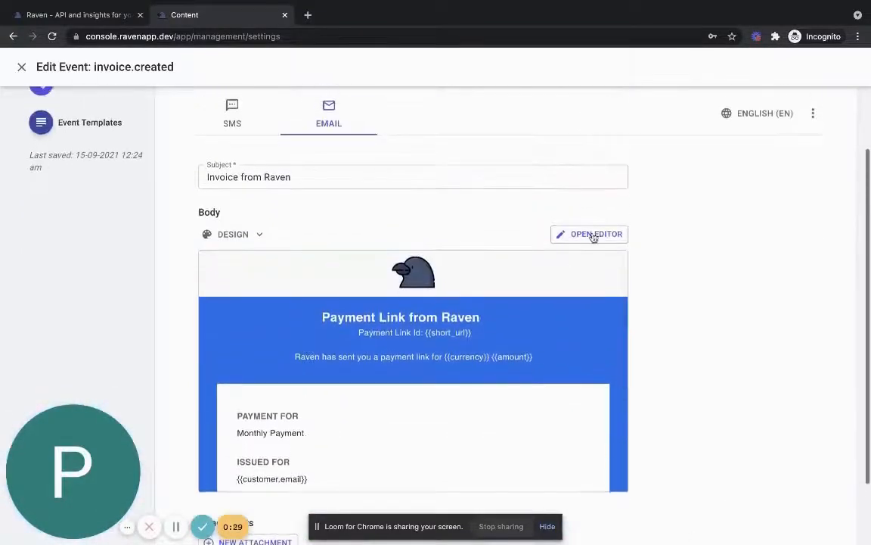
{"action": "left_click", "coordinate": [590, 233]}
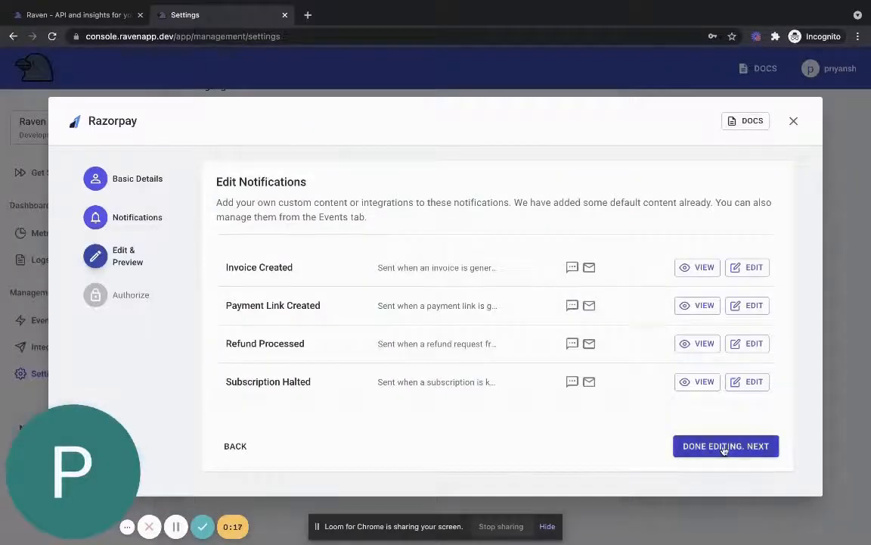
- Finish editing notifications and begin authorizing Raven on Razorpay
{"action": "left_click", "coordinate": [725, 445]}
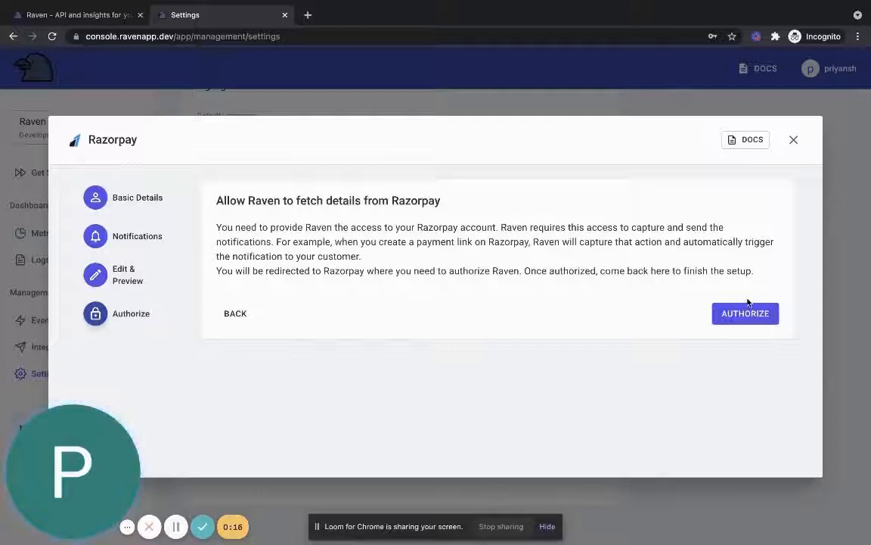
{"action": "left_click", "coordinate": [745, 313]}
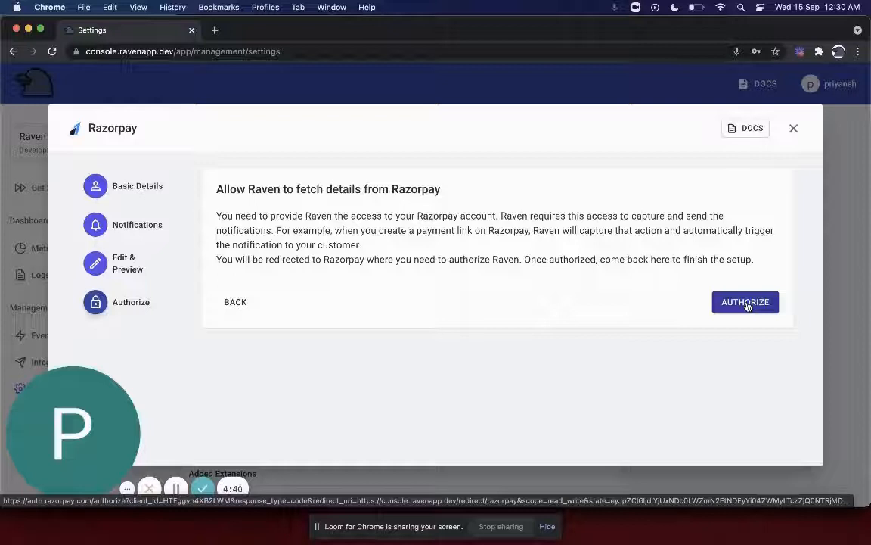
{"action": "left_click", "coordinate": [744, 303]}
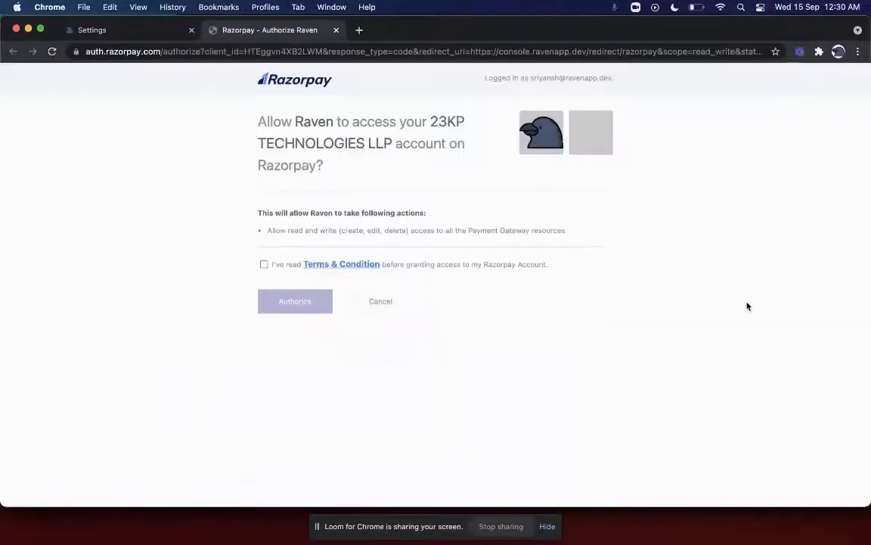
- Accept Razorpay's terms and grant Raven read/write access to the account
{"action": "left_click", "coordinate": [263, 263]}
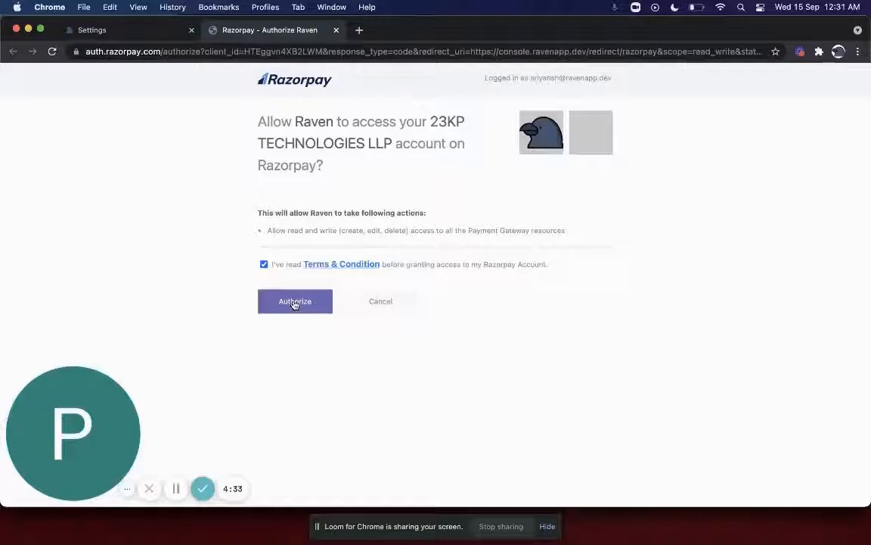
{"action": "left_click", "coordinate": [295, 301]}
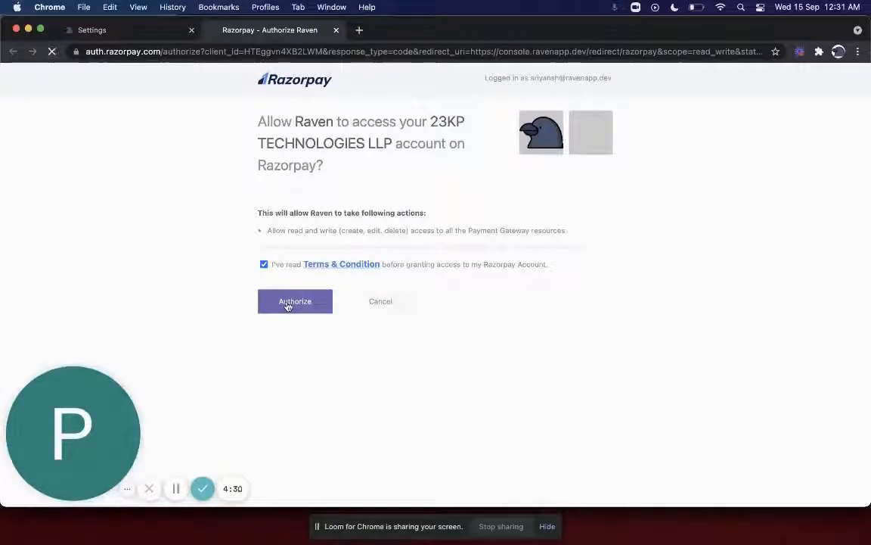
{"action": "left_click", "coordinate": [295, 302]}
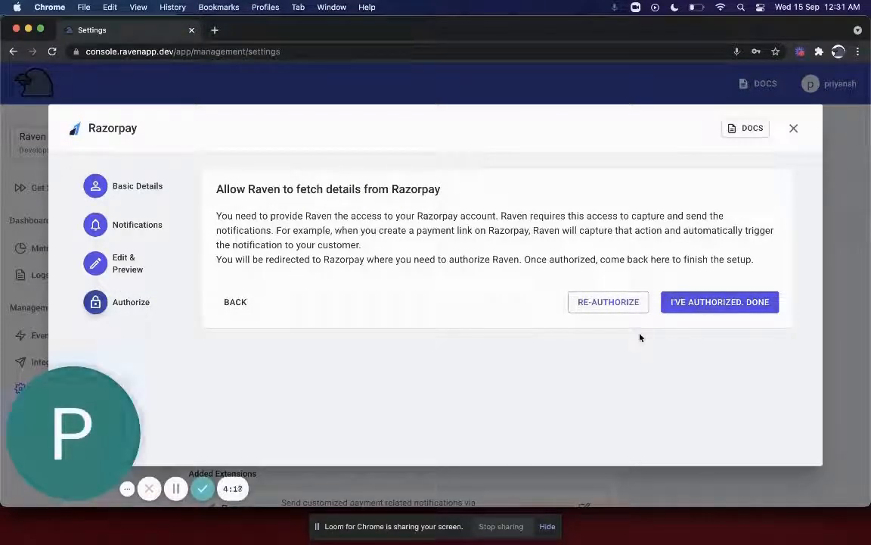
{"action": "left_click", "coordinate": [721, 301]}
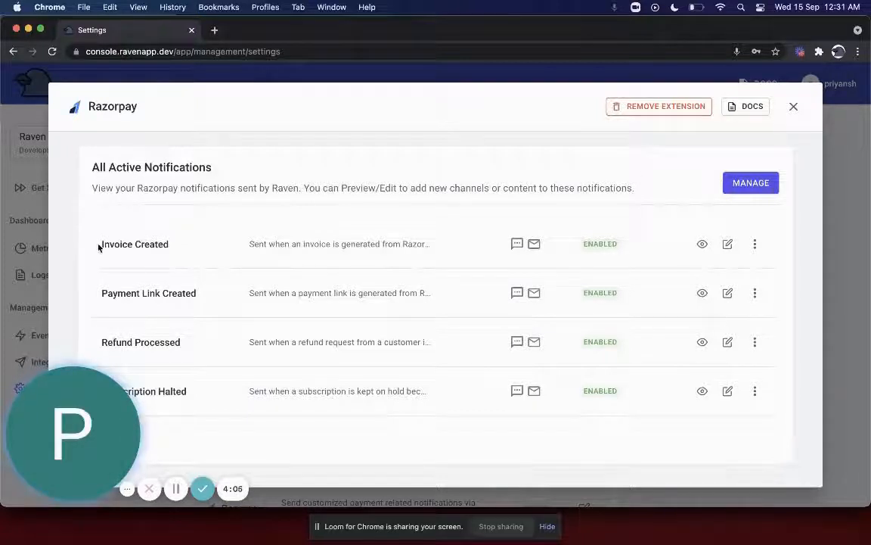
- Review the payment_link.created event's SMS and email templates and its SMS/Email channels unchanged
{"action": "double_click", "coordinate": [135, 244]}
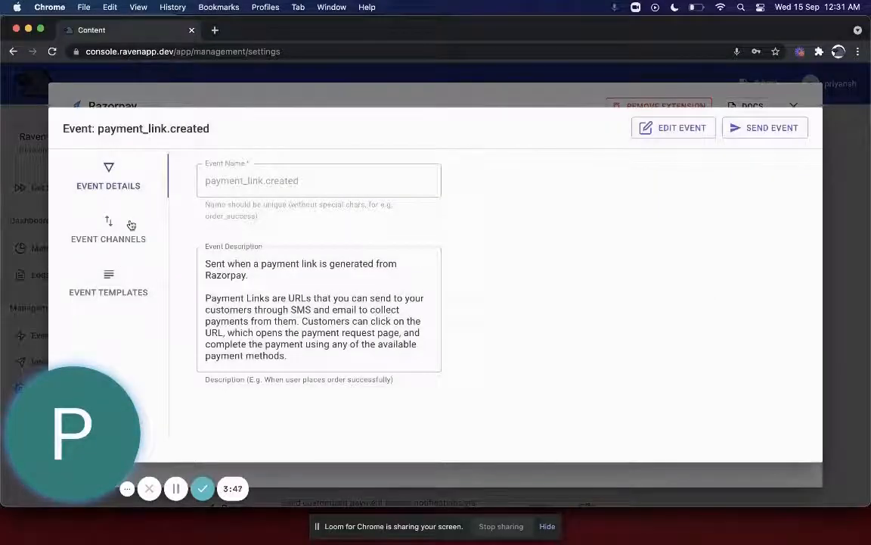
{"action": "left_click", "coordinate": [109, 281]}
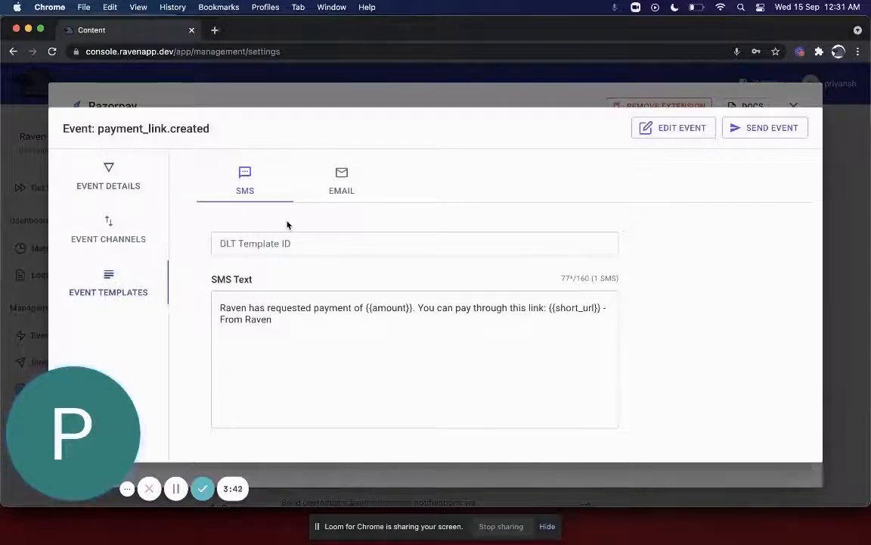
{"action": "left_click", "coordinate": [342, 182]}
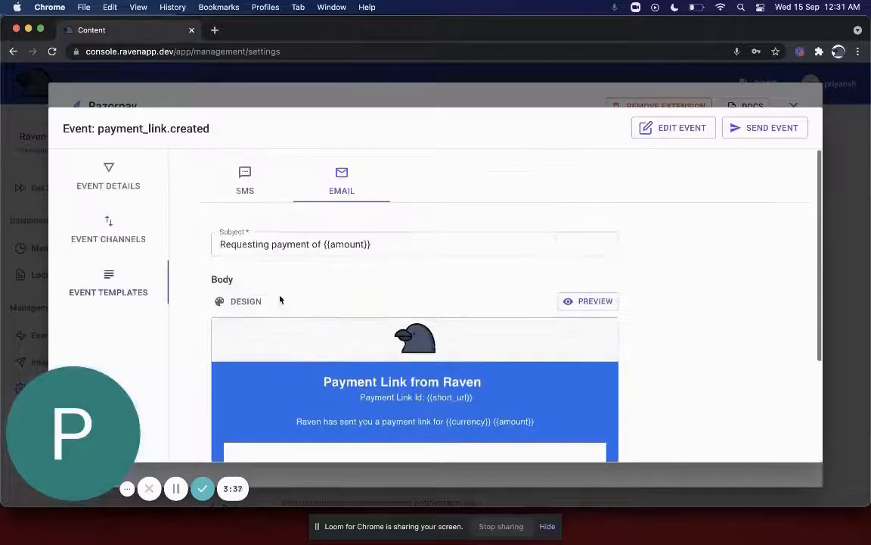
{"action": "left_click", "coordinate": [109, 230]}
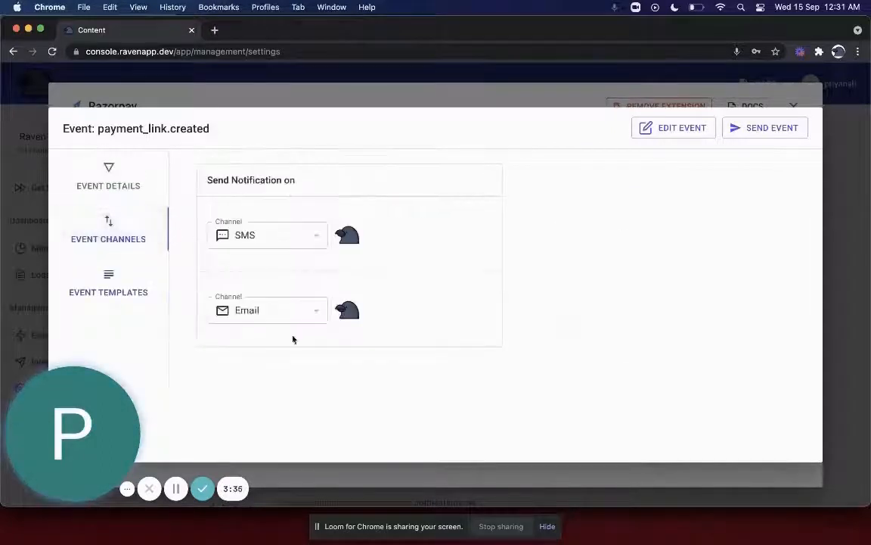
{"action": "mouse_move", "coordinate": [401, 127]}
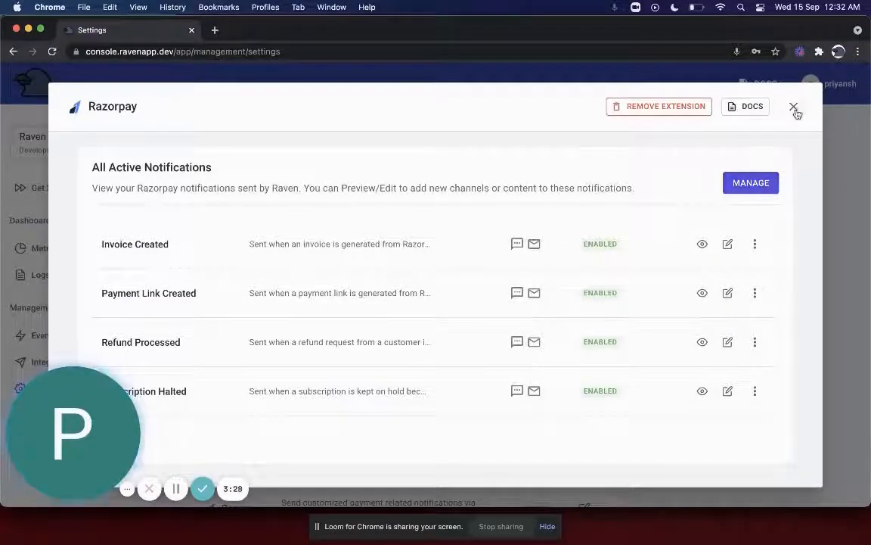
- Close the Razorpay window, leaving Razorpay listed as an active extension in settings
{"action": "left_click", "coordinate": [794, 106]}
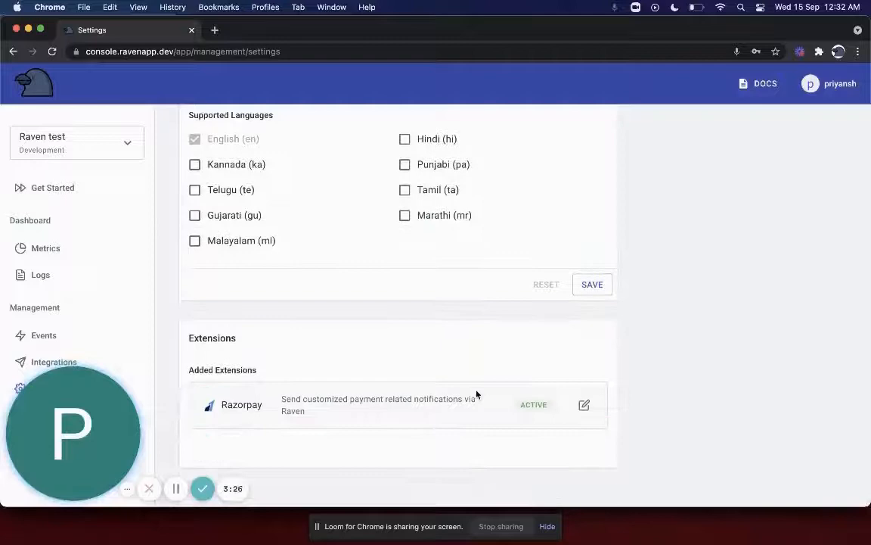
{"action": "left_click", "coordinate": [584, 404]}
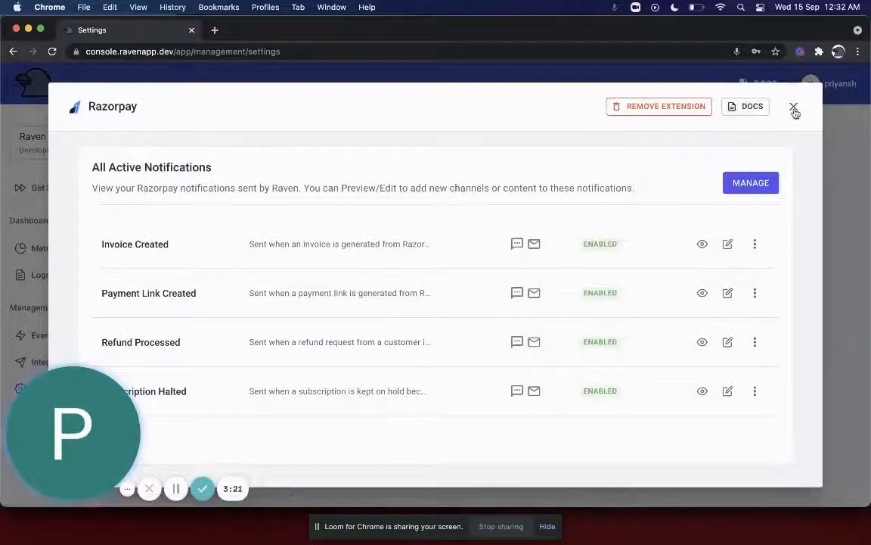
{"action": "left_click", "coordinate": [795, 106]}
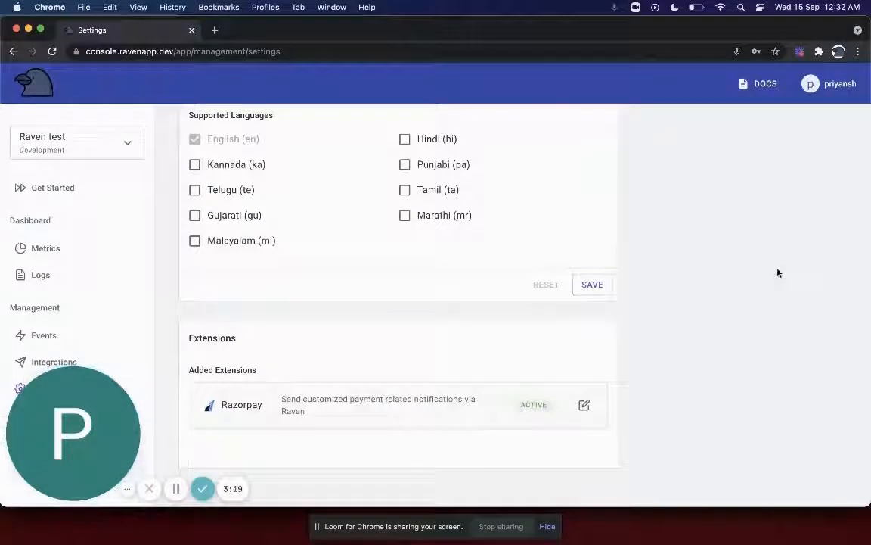